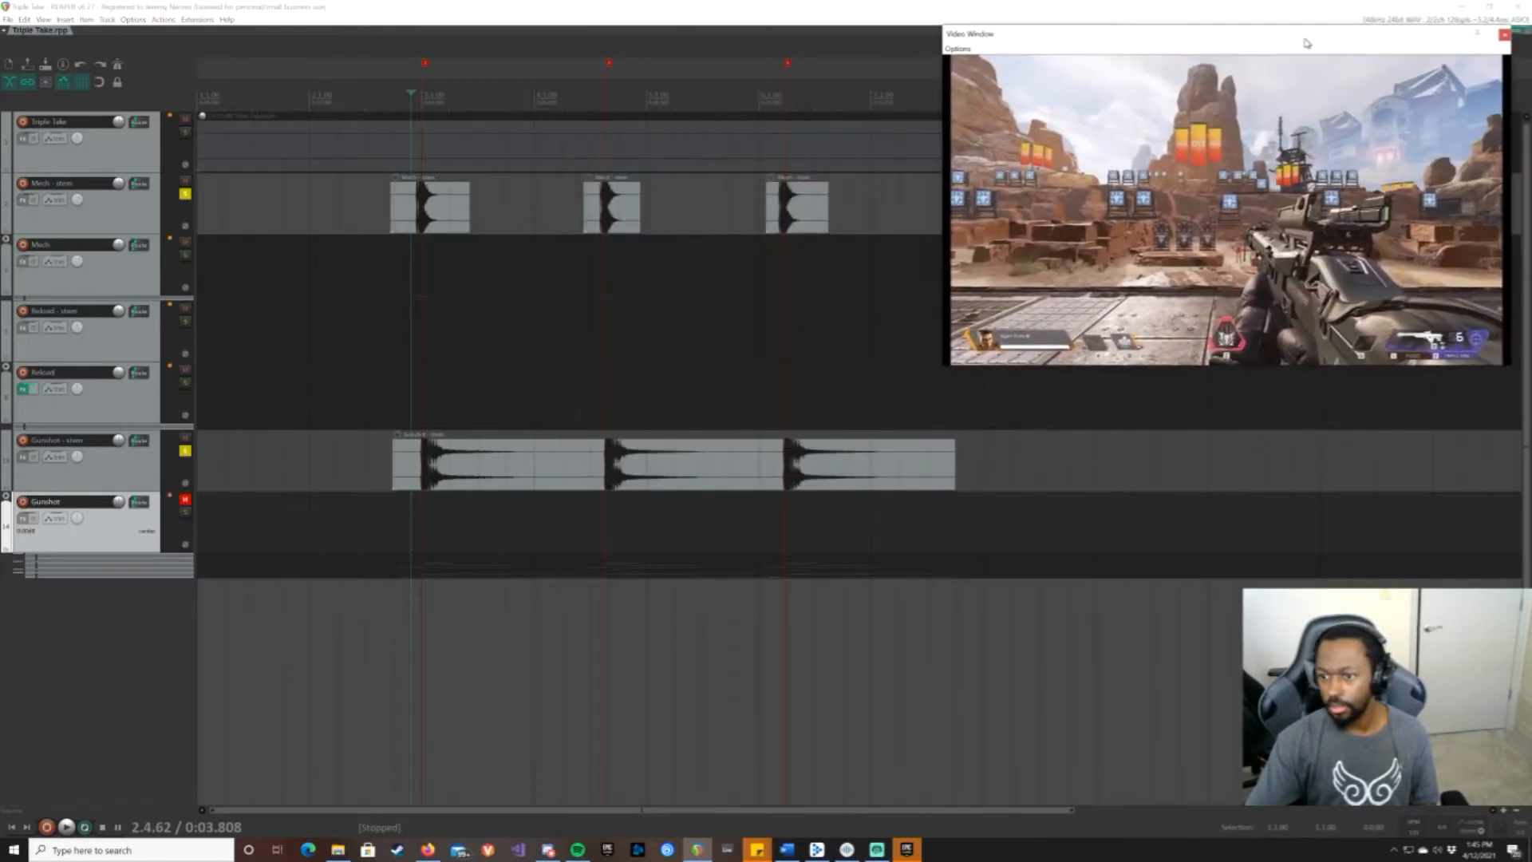
Step: Shrink the game footage Video Window and select the reload stem clip alongside mech and gunshot
left_click_drag(1509, 364, 1360, 274)
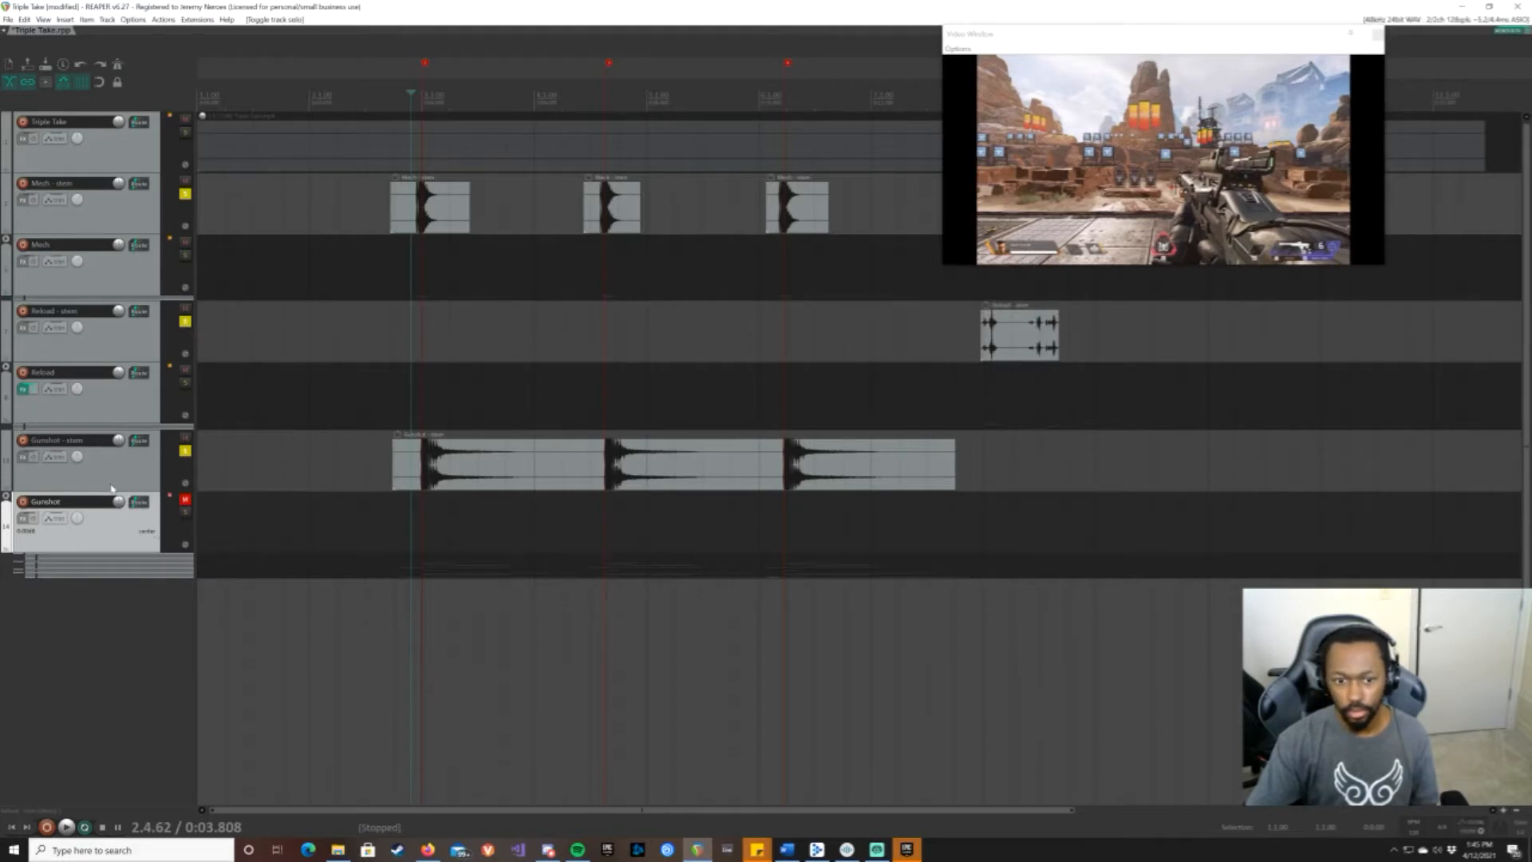
left_click(83, 449)
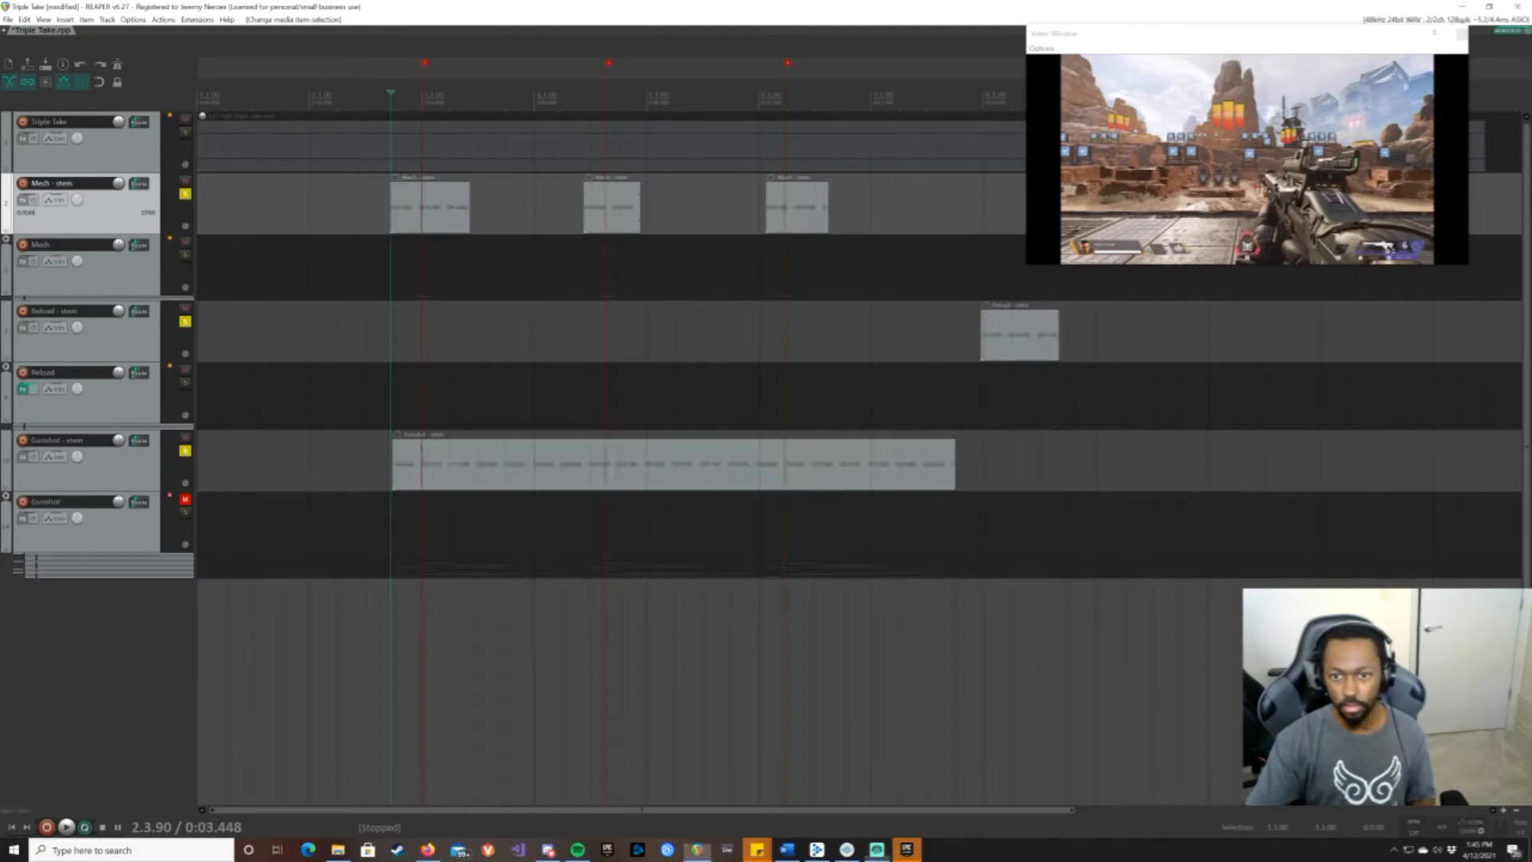
left_click(66, 827)
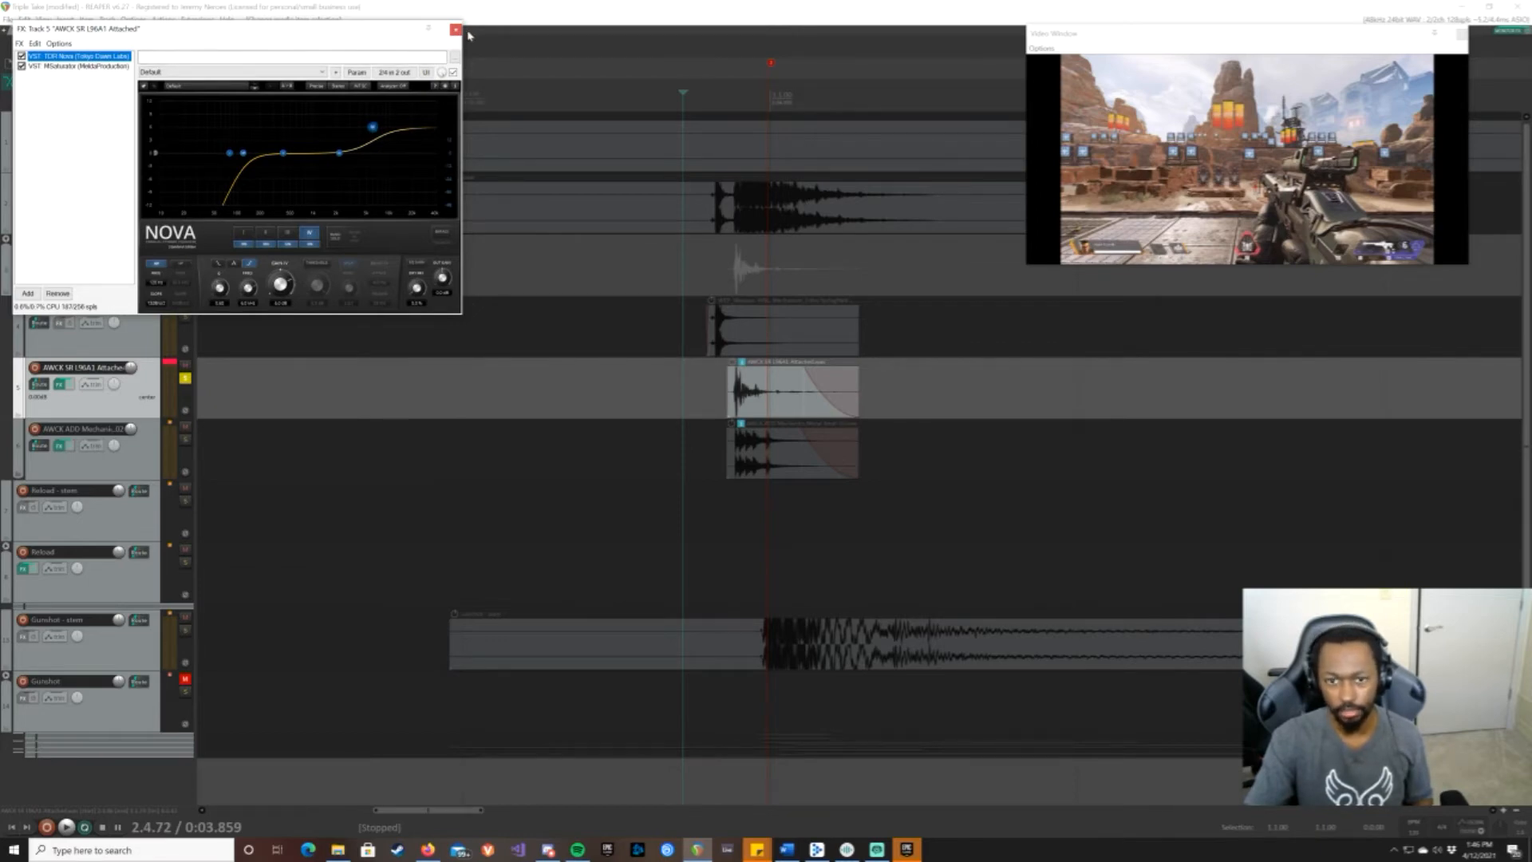
Step: Close the layer's FX chain window to reveal the mech layers under all three shots
left_click(456, 29)
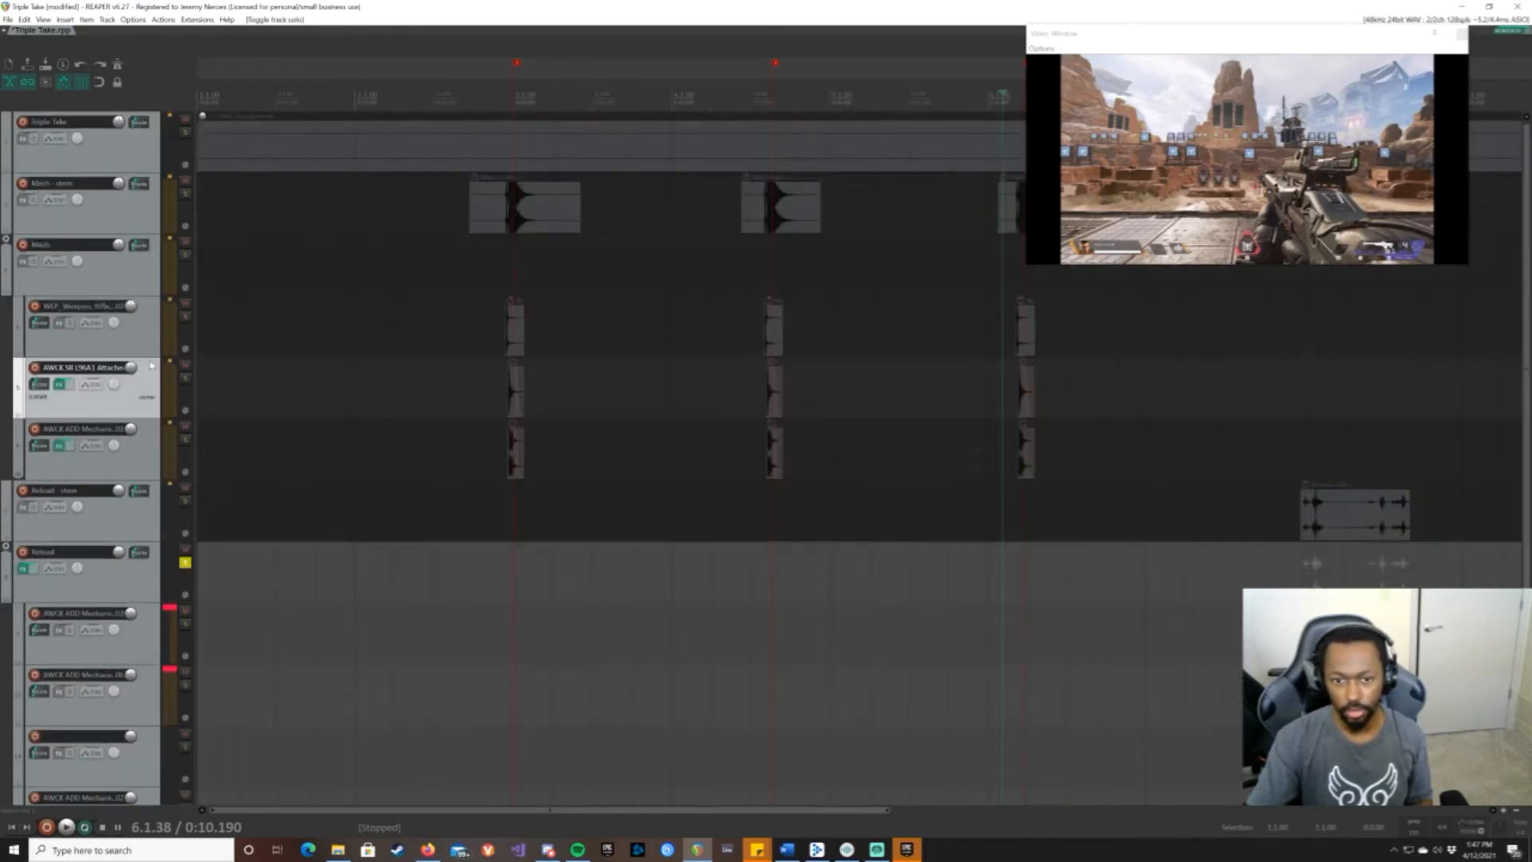
Step: Scroll the track list down to show the Reload folder's layered sample tracks
scroll("down", 3)
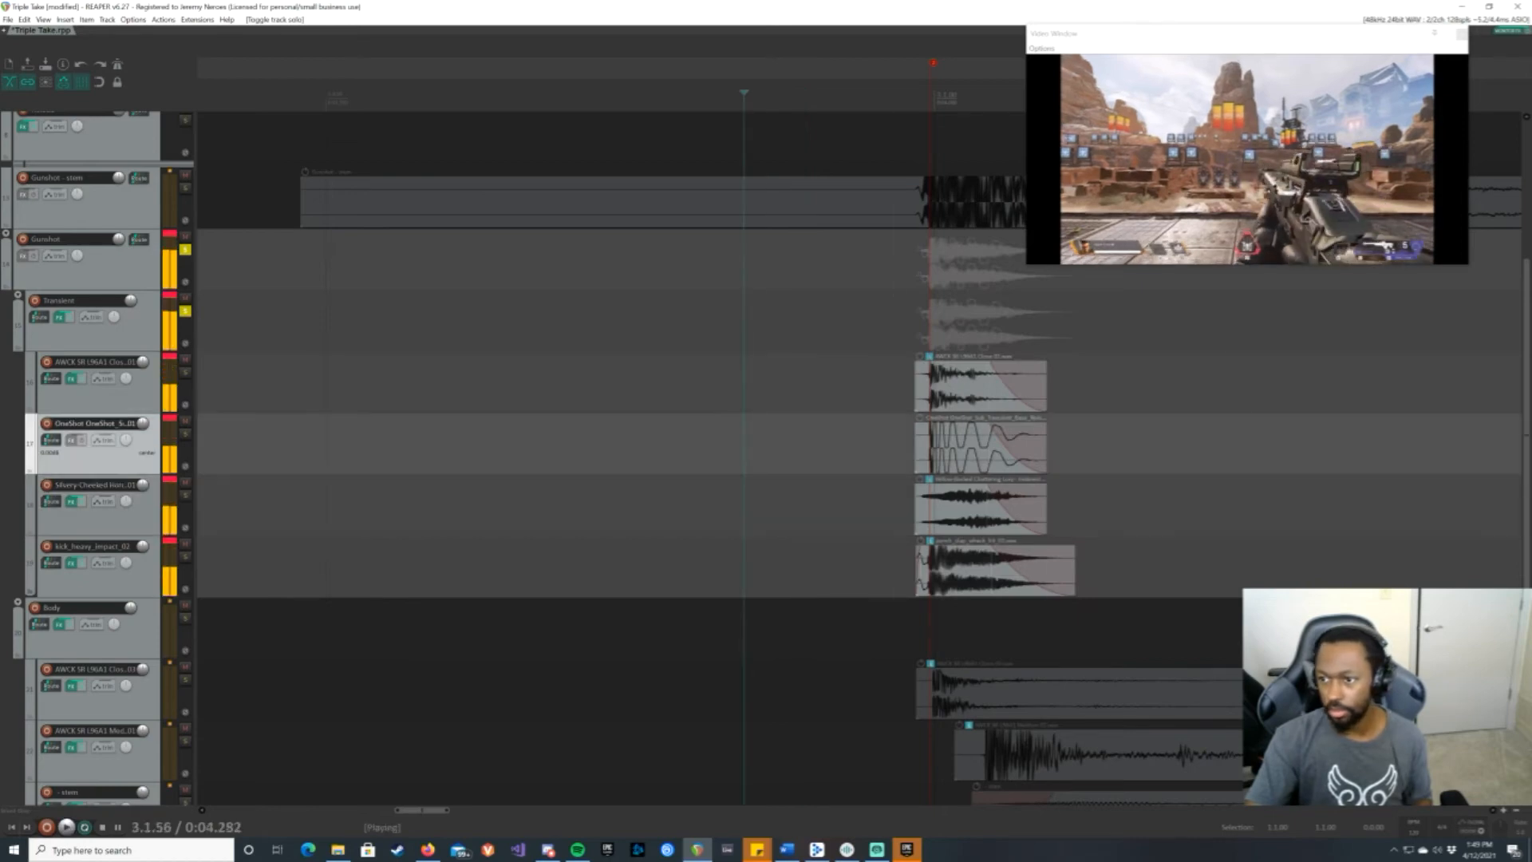
Step: Toggle the third gunshot transient layer's mute and replay to compare the blend
left_click(117, 826)
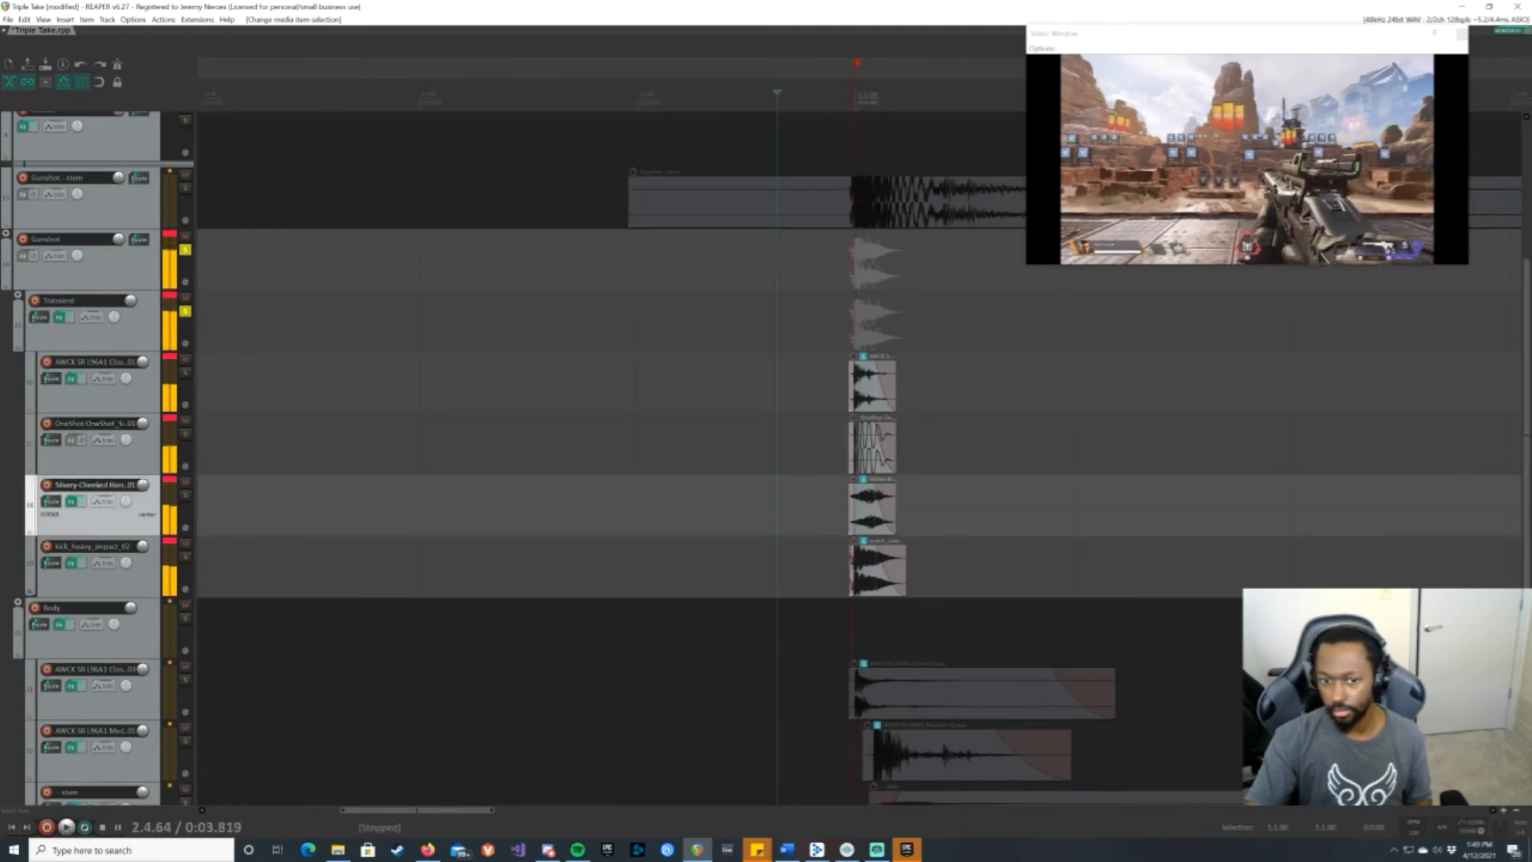
left_click(184, 483)
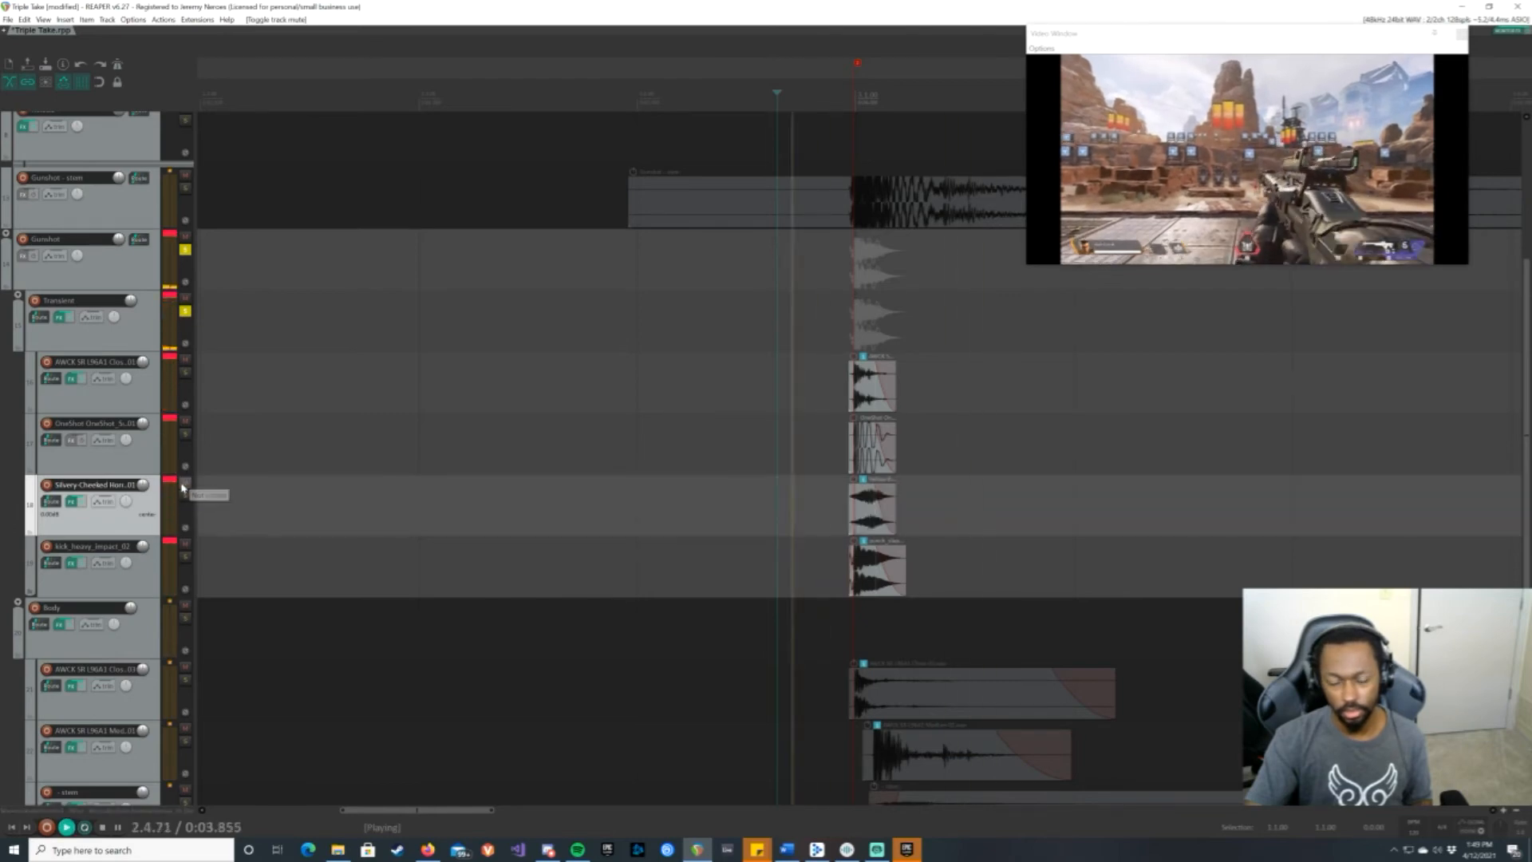
left_click(84, 827)
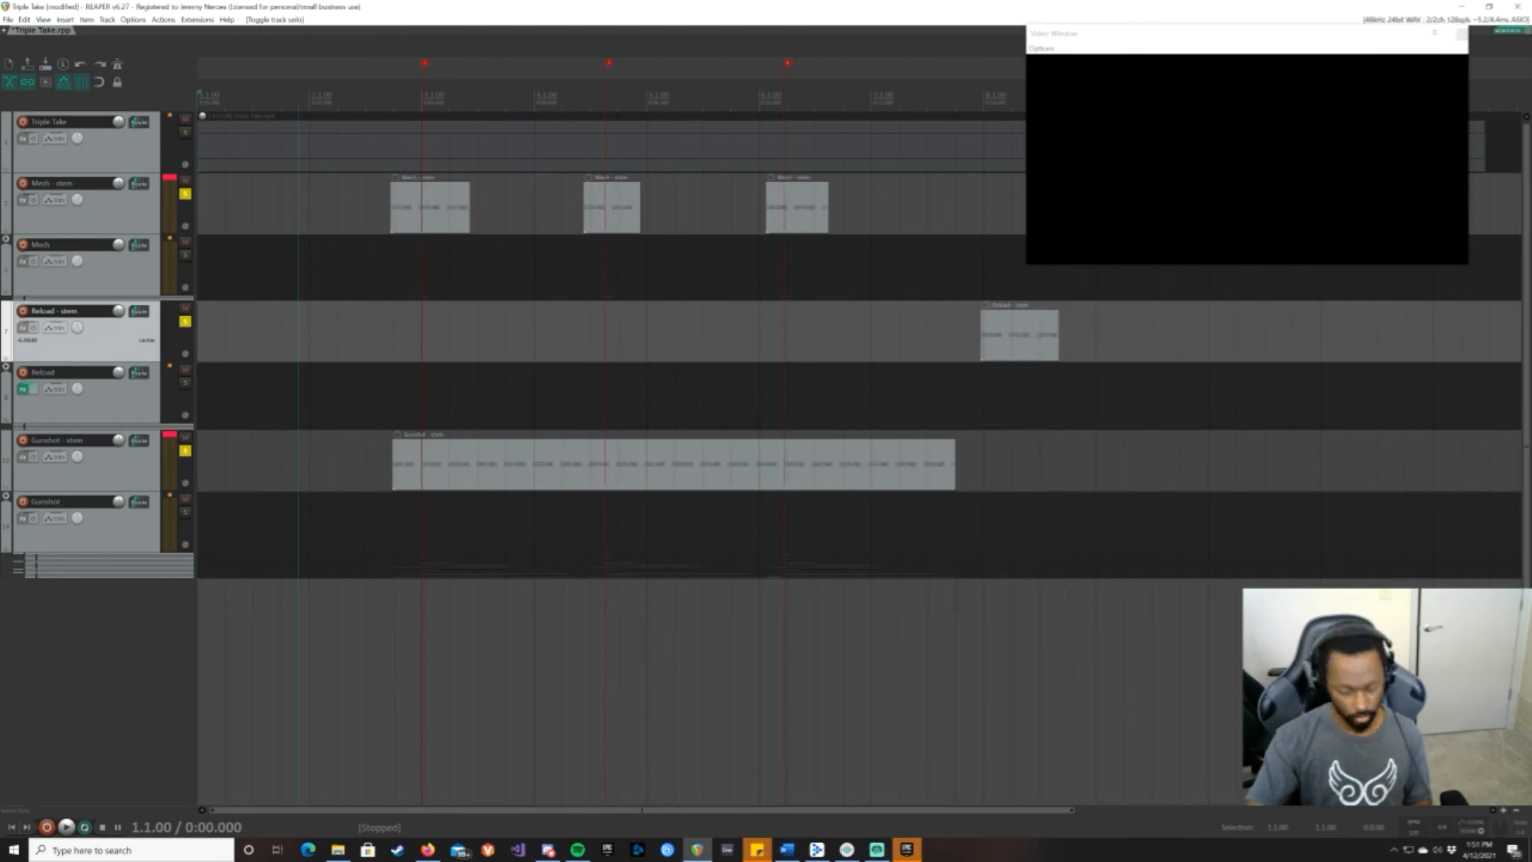
Step: Play the full Triple Take project with Mech, Reload and Gunshot stems from the start
left_click(66, 826)
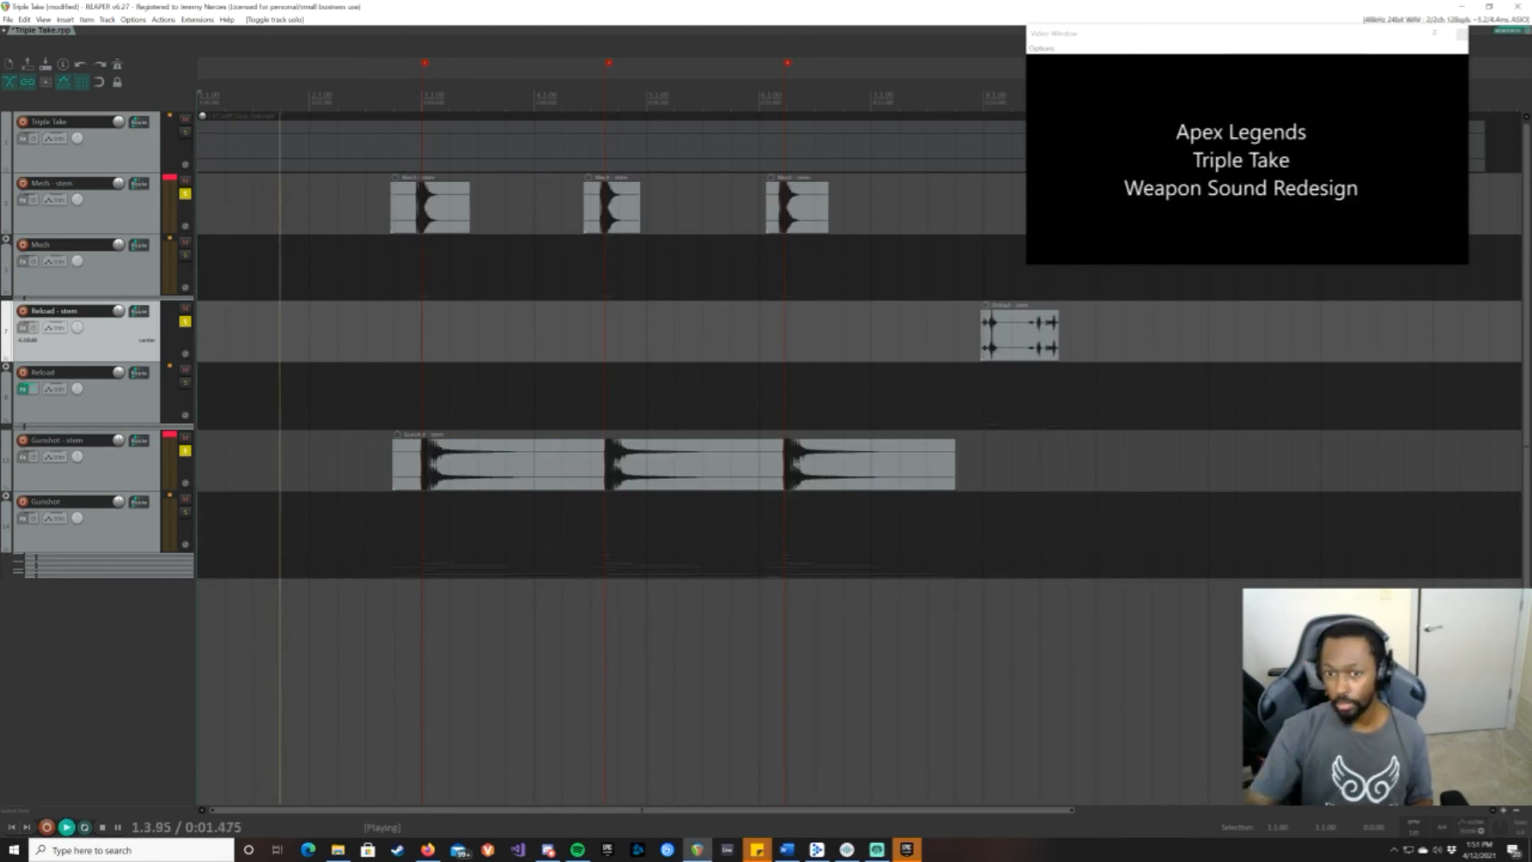